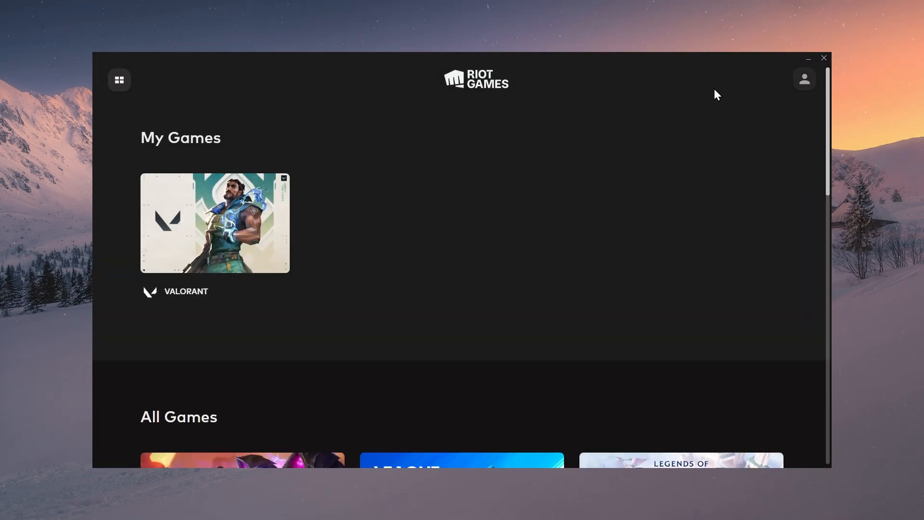
Search Start for 'task Manager' after leaving the Riot Client.
type("task Manager")
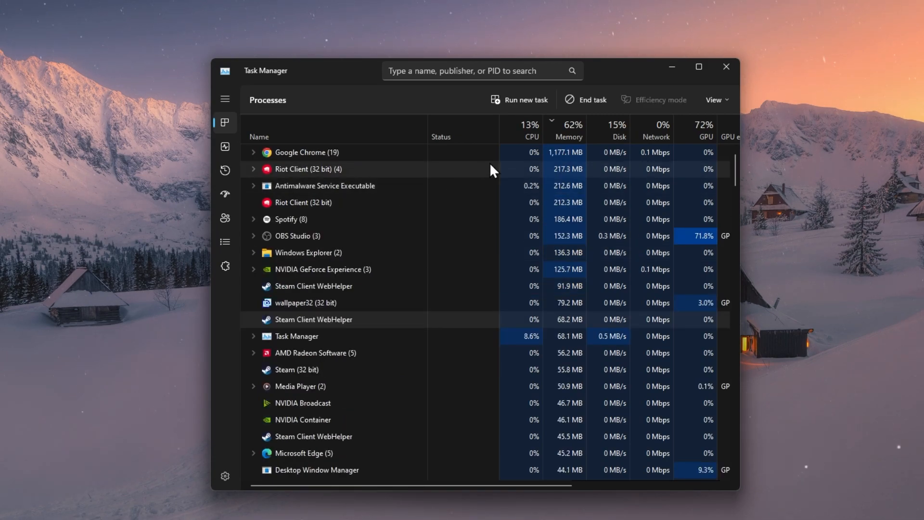
End the Riot Client processes, check the list for others, and close Task Manager.
right_click(308, 170)
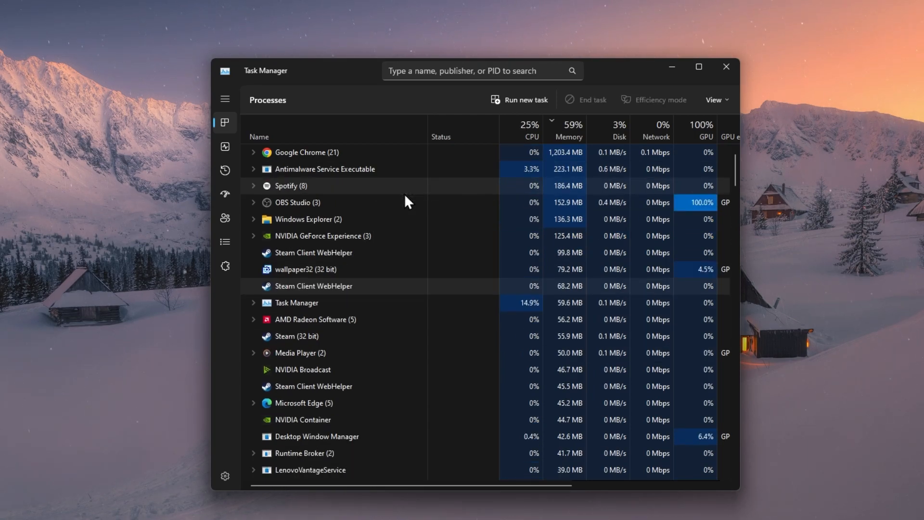
left_click(296, 336)
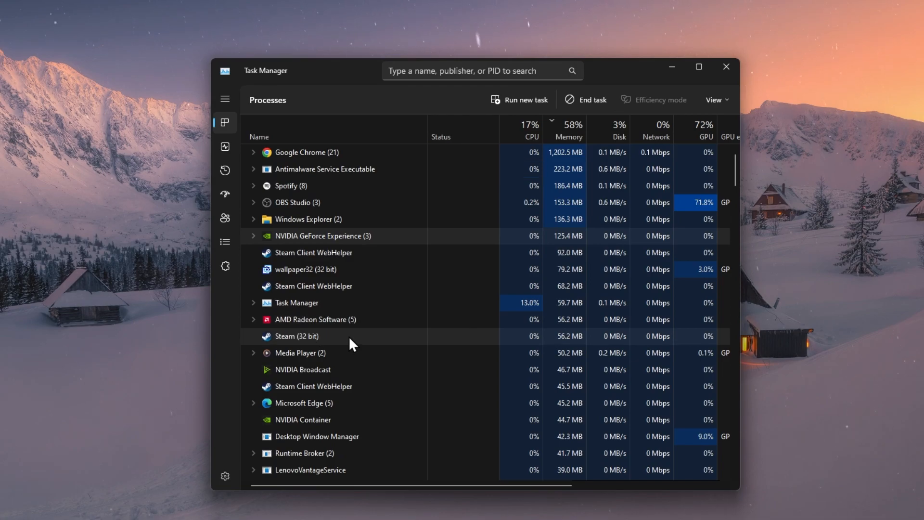
scroll("down", 3)
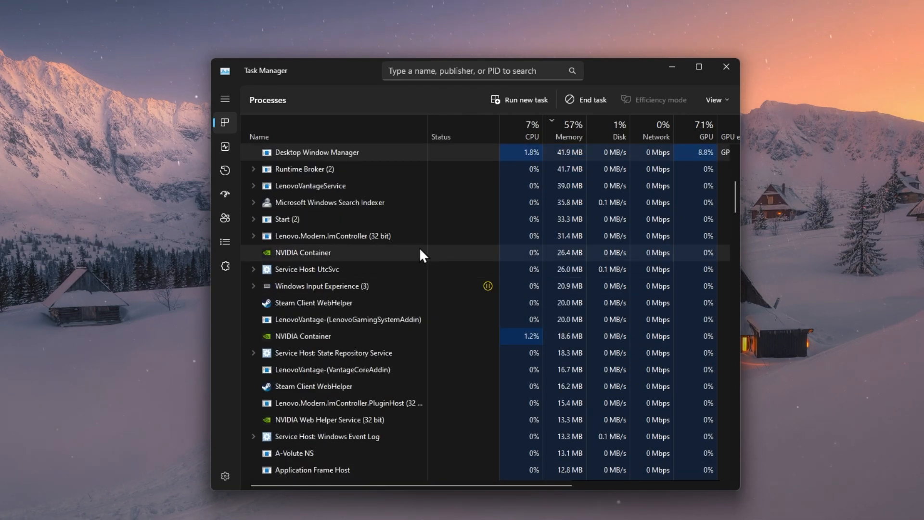
scroll("down", 3)
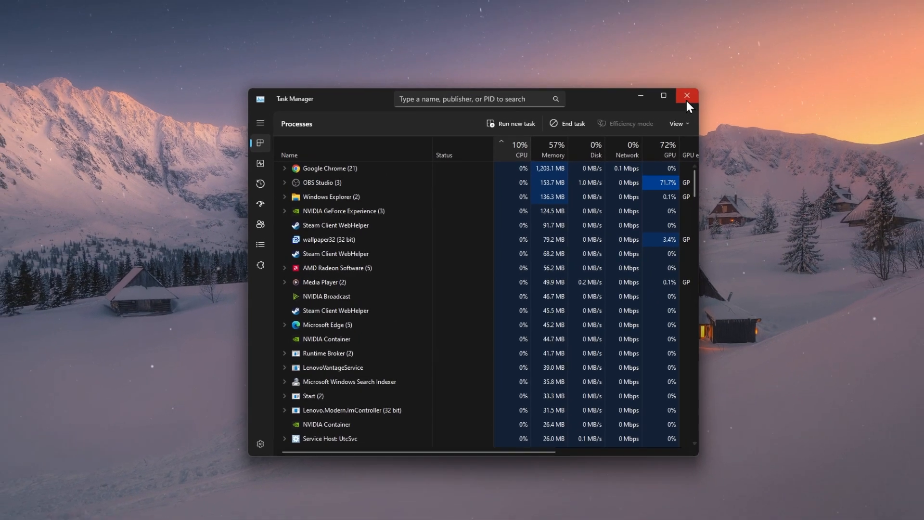
left_click(686, 96)
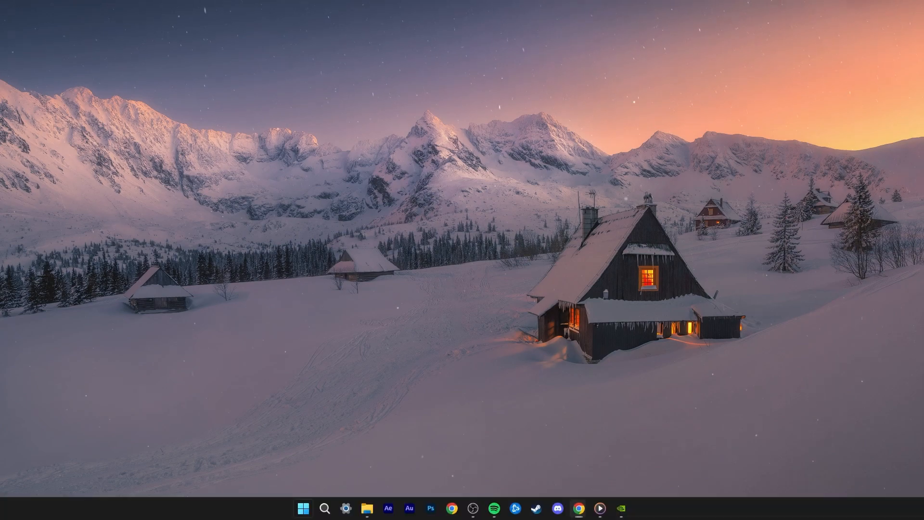
Find Device Manager and expand Display adaptors to see the graphics hardware.
type("device manager")
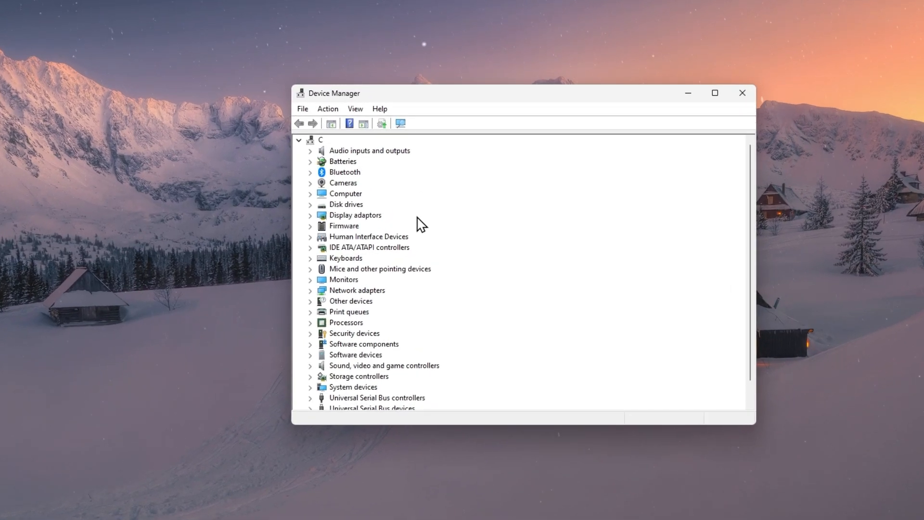
mouse_move(315, 208)
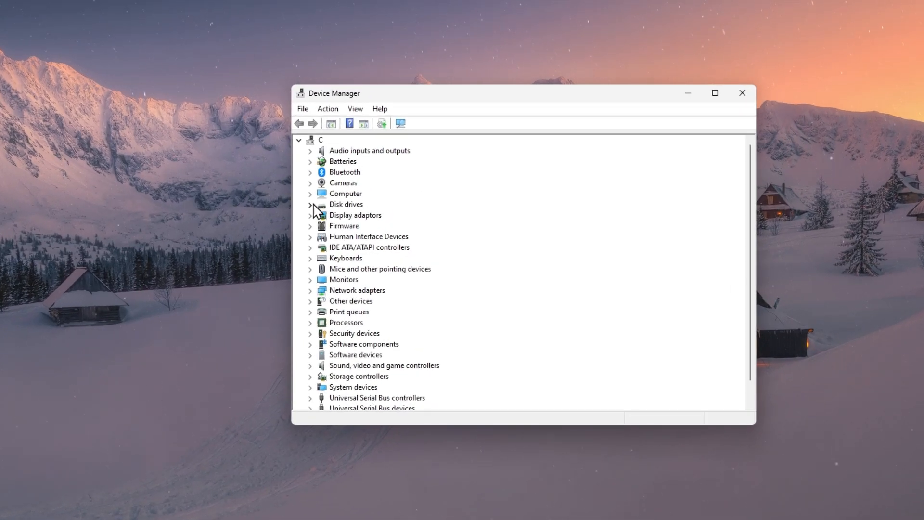
left_click(310, 215)
type("amd ra")
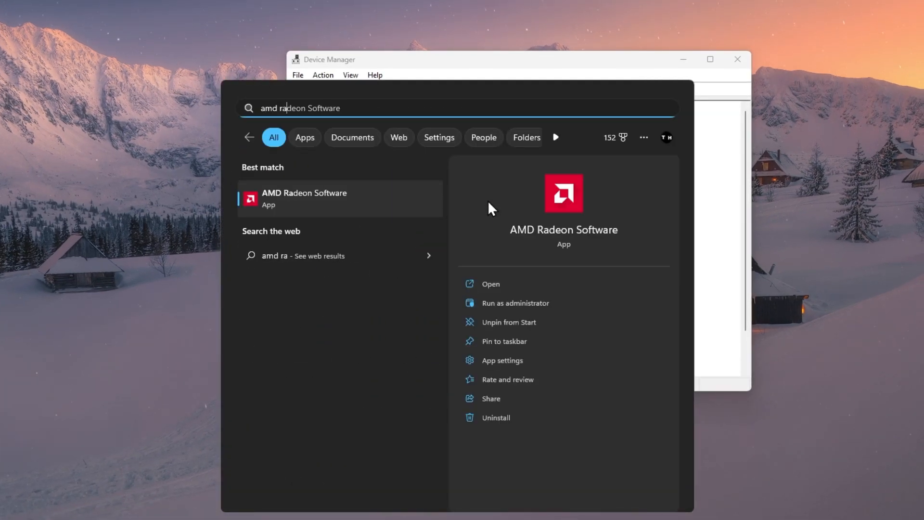
Search Start for 'geforce Experience' and launch it.
type("geforce Experience")
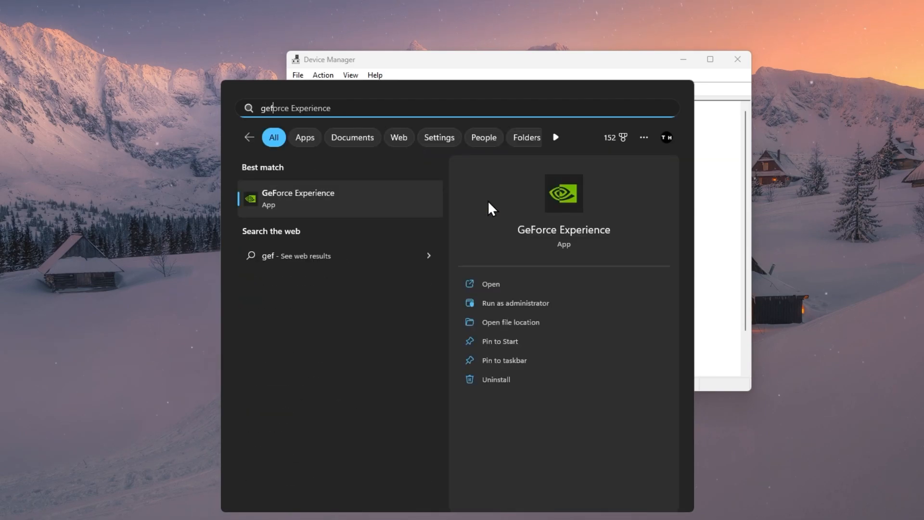
left_click(490, 283)
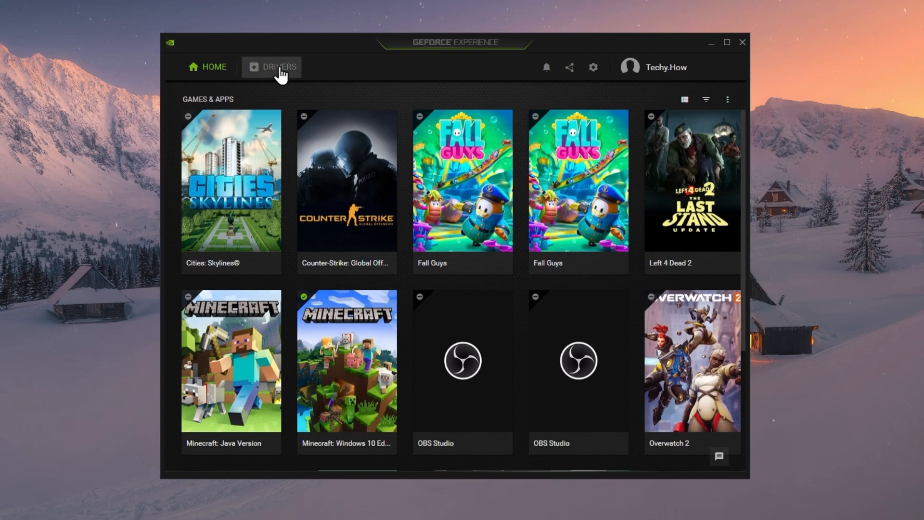
On the Drivers page, check for a newer Game Ready graphics driver.
left_click(279, 67)
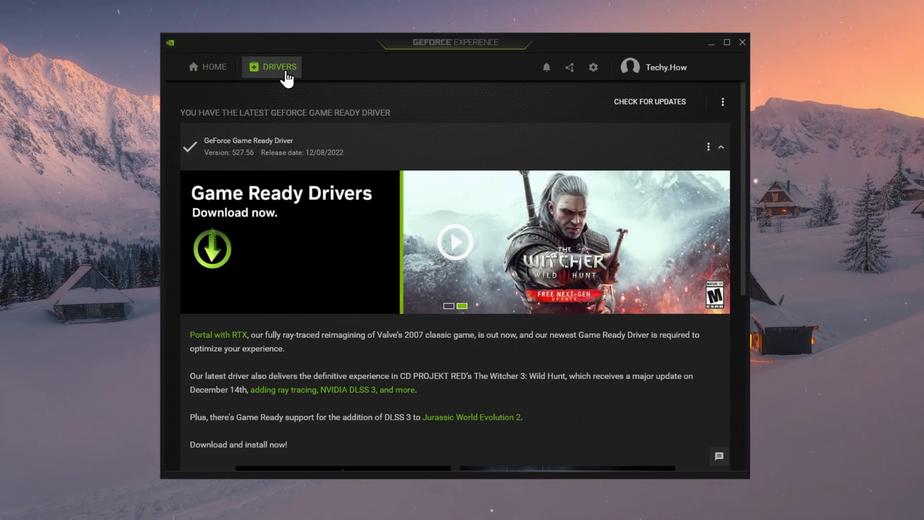
left_click(708, 146)
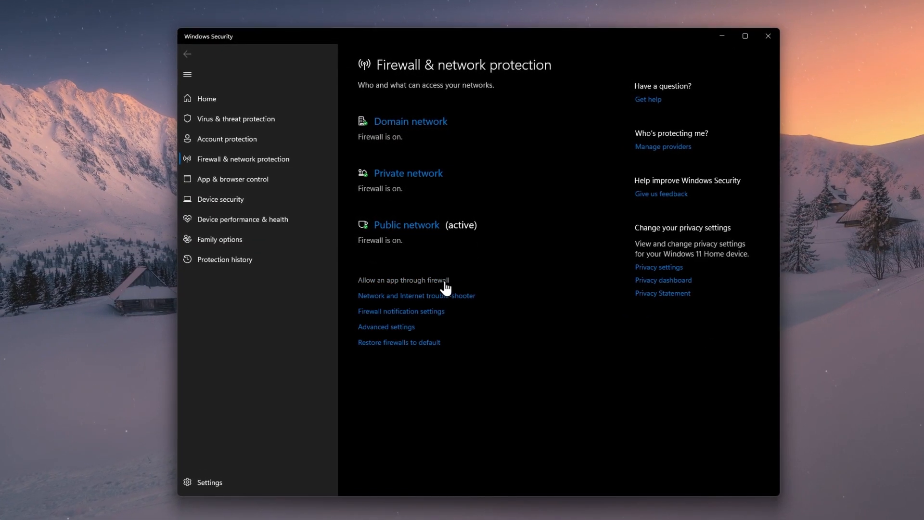
Unlock the allowed-apps firewall list and scroll to find Riot Client.
left_click(403, 279)
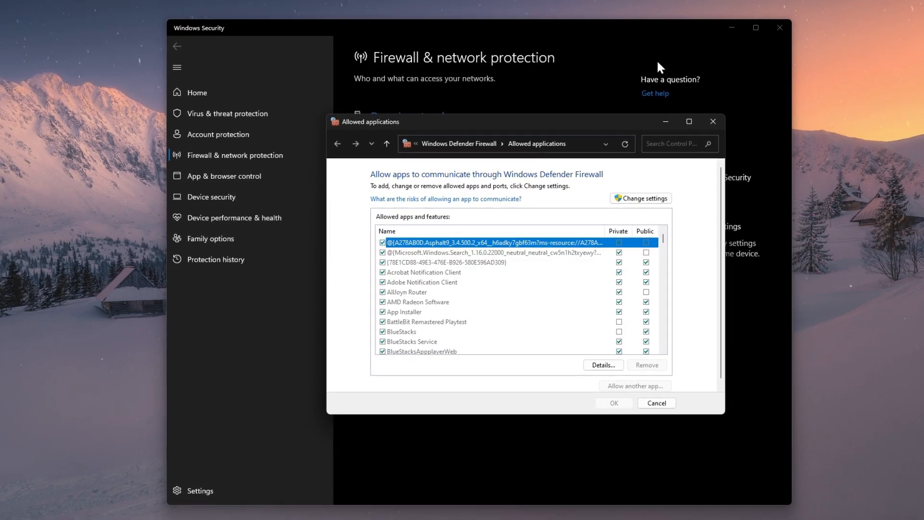
left_click(655, 403)
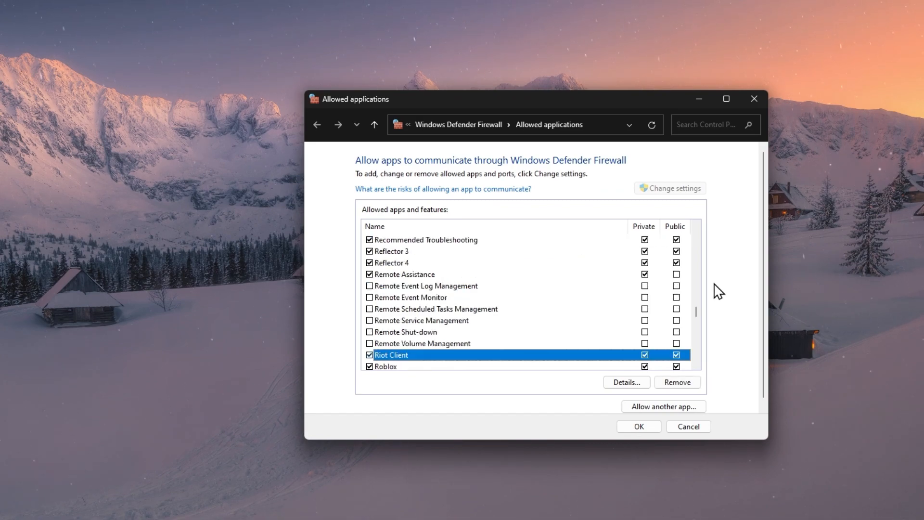
scroll("down", 3)
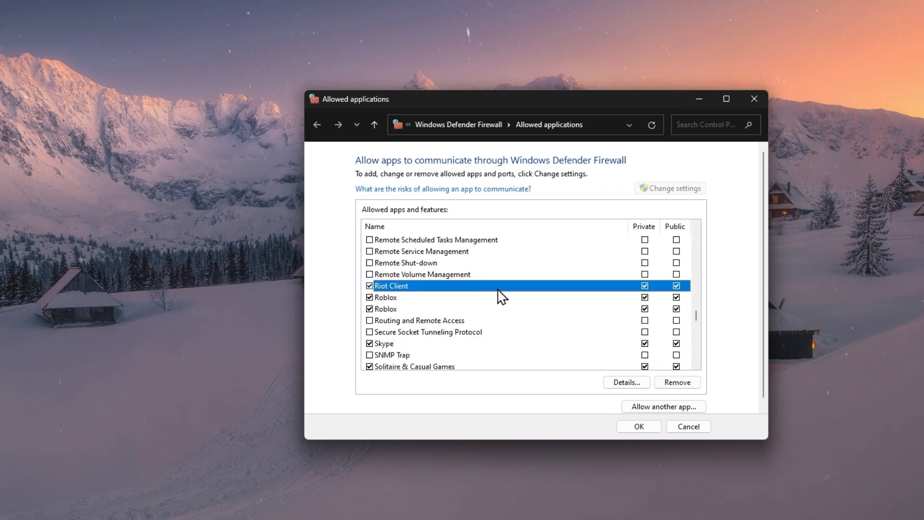
mouse_move(499, 292)
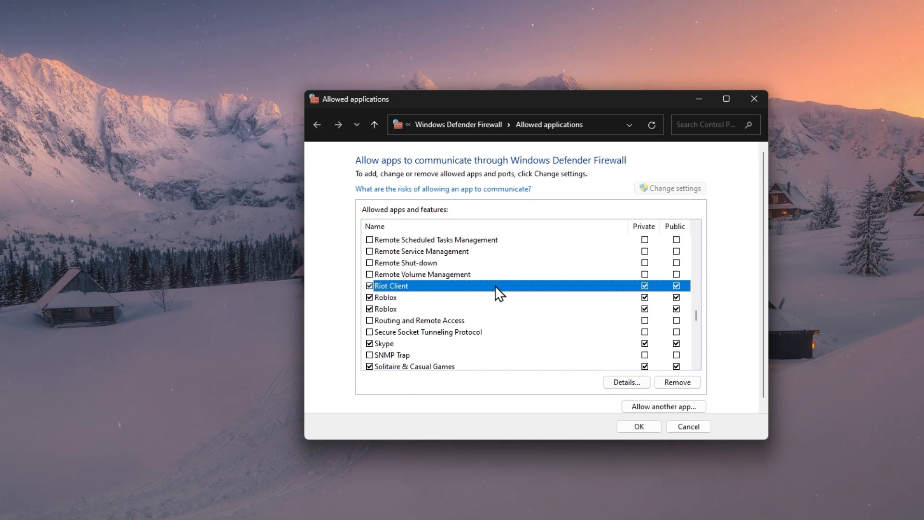
mouse_move(498, 322)
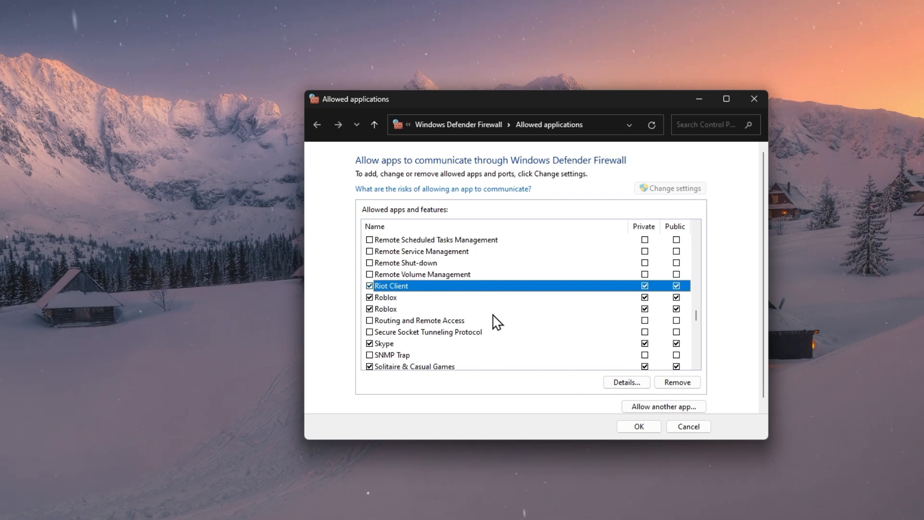
Browse into the Riot Games folder for the executable and confirm the firewall permissions with OK.
left_click(662, 406)
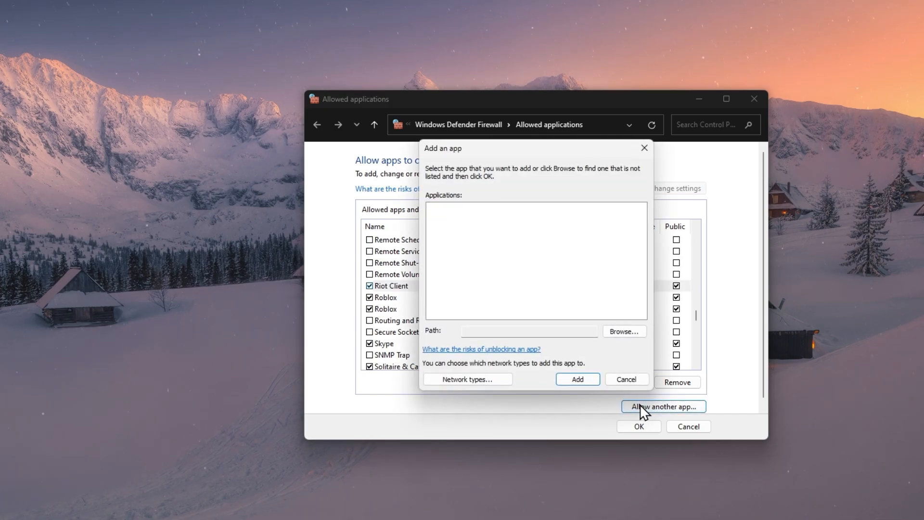
mouse_move(624, 331)
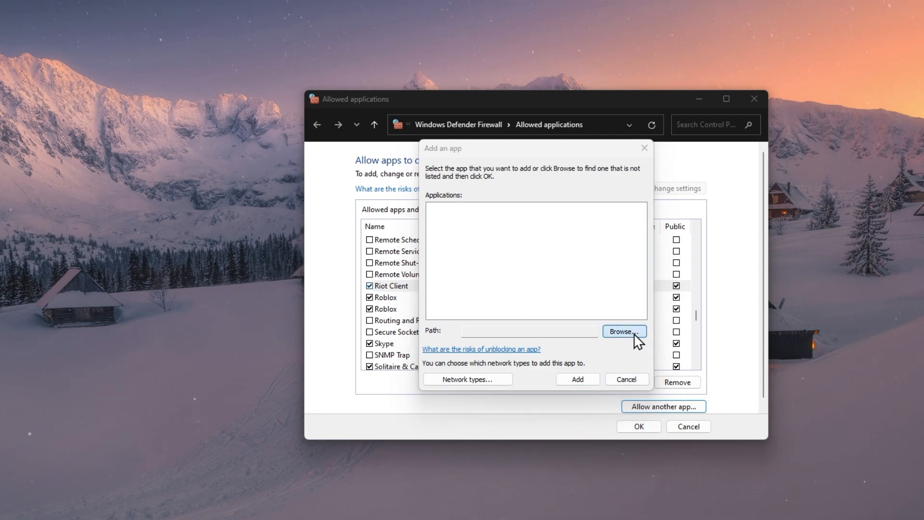
left_click(624, 330)
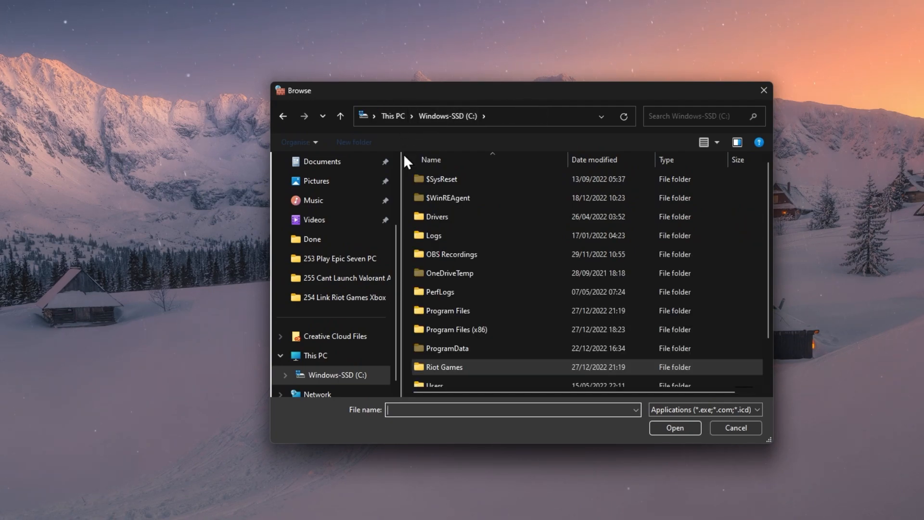
double_click(445, 367)
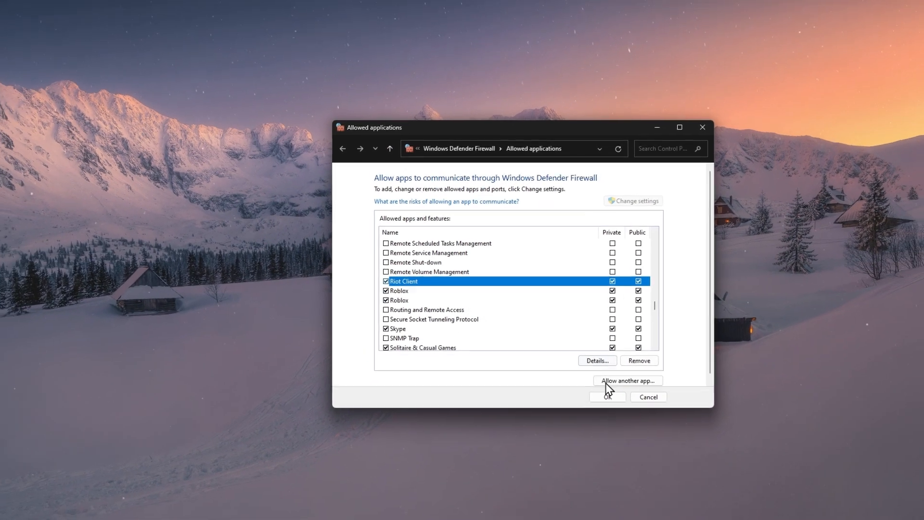
left_click(314, 508)
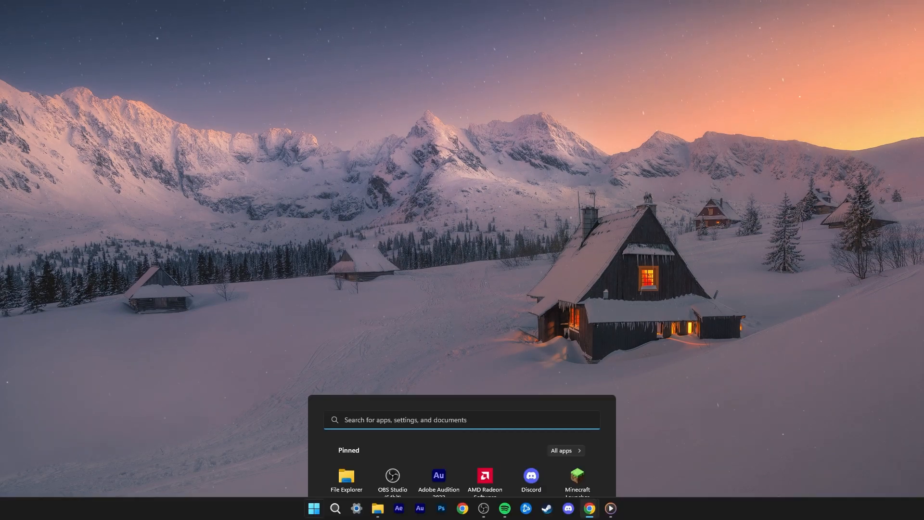
Search Start for 'riot client' and open the folder holding its shortcut.
type("riot client")
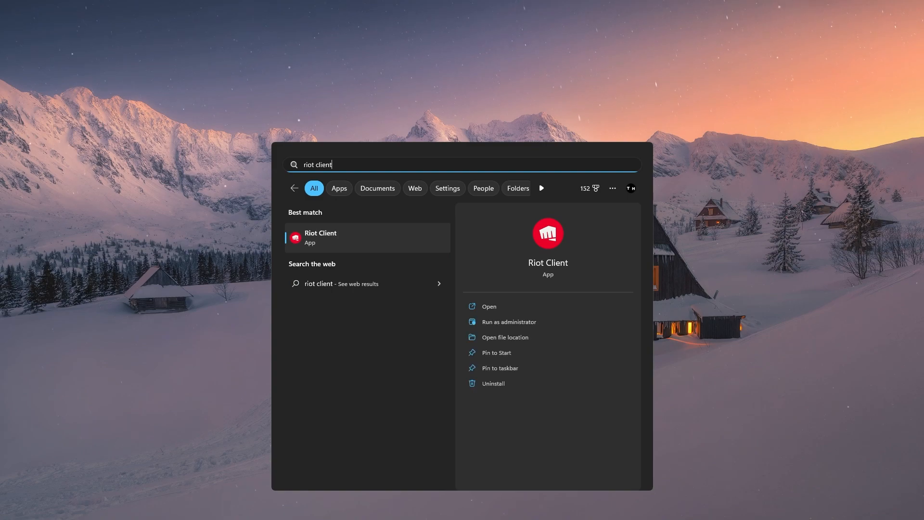
mouse_move(804, 306)
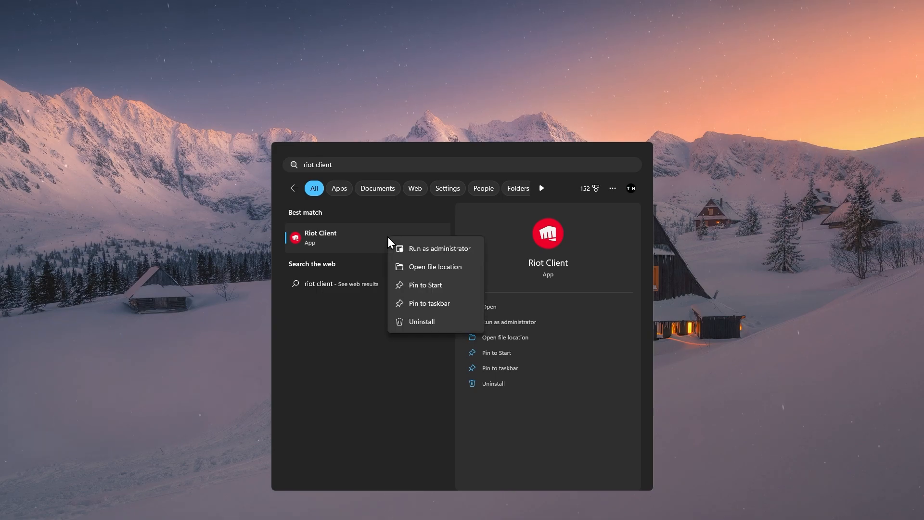
left_click(435, 267)
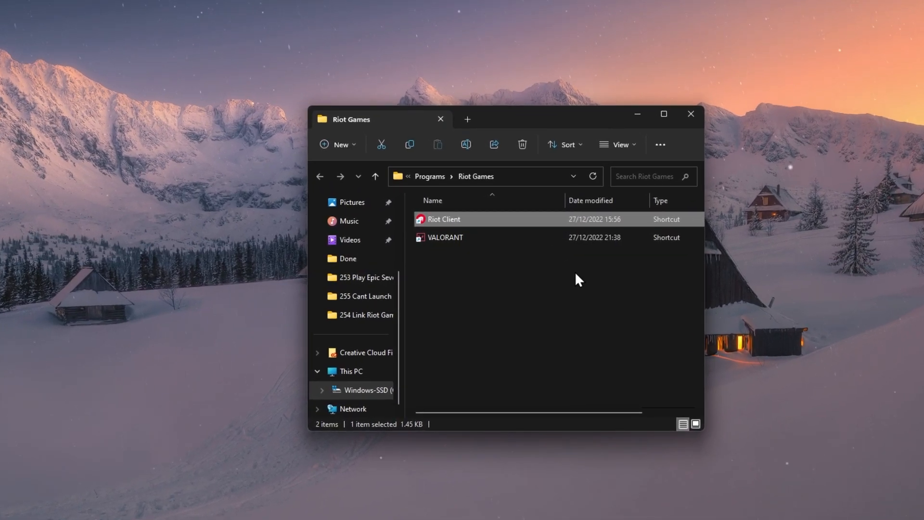
Go from the Riot Client shortcut to its actual install location.
right_click(442, 218)
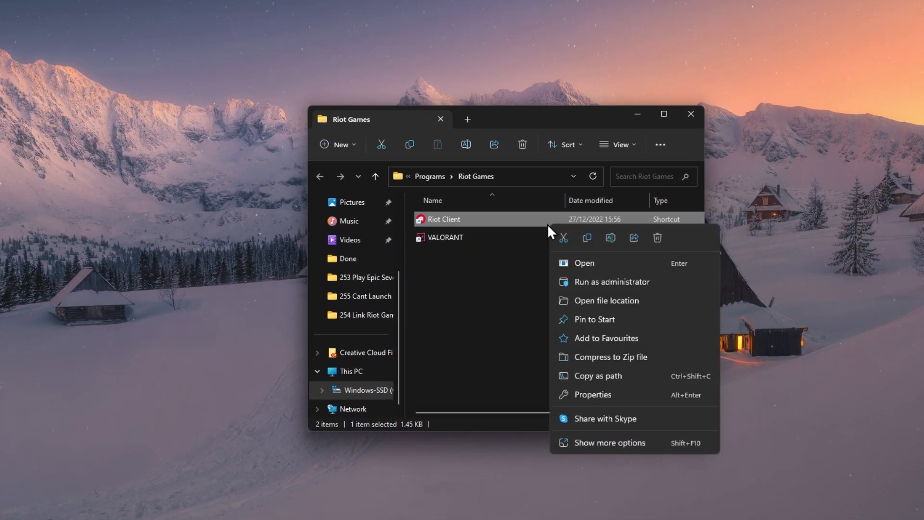
mouse_move(618, 305)
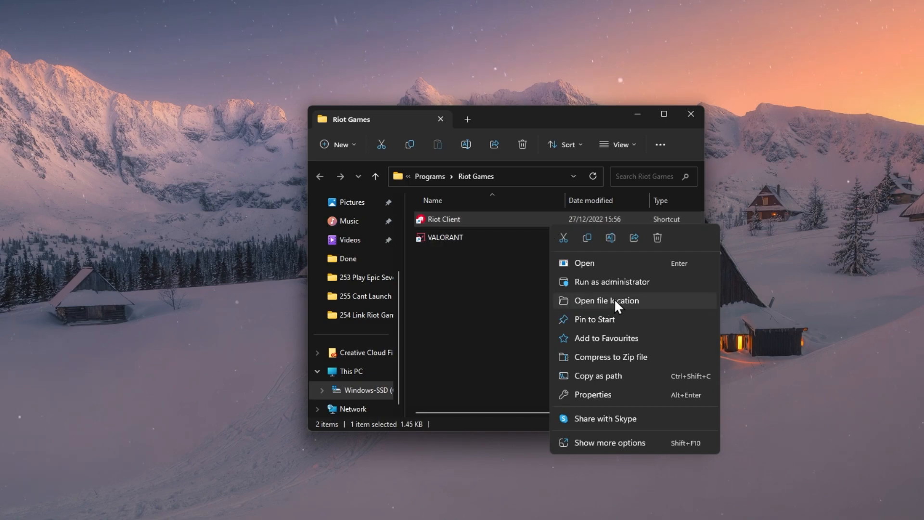
left_click(604, 300)
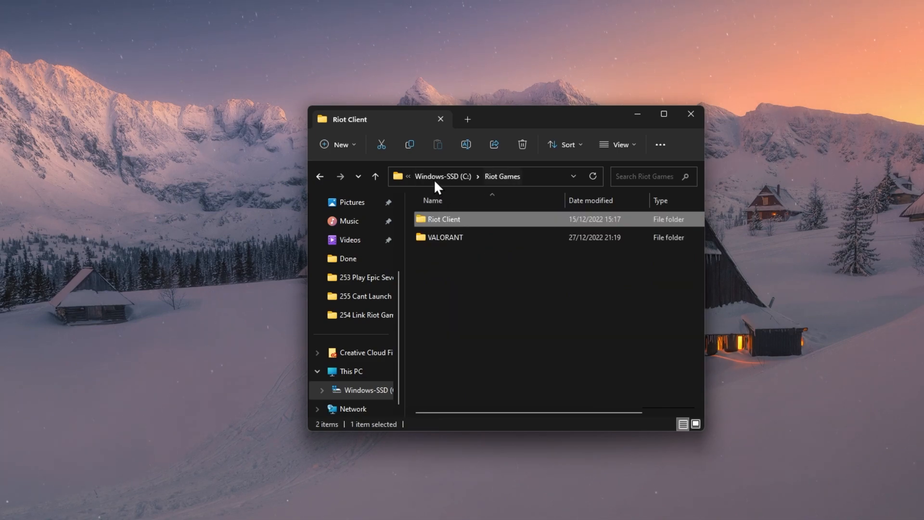
Navigate VALORANT > live > ShooterGame > Binaries > Win64 and find VALORANT-Win64-Shipping.
double_click(445, 236)
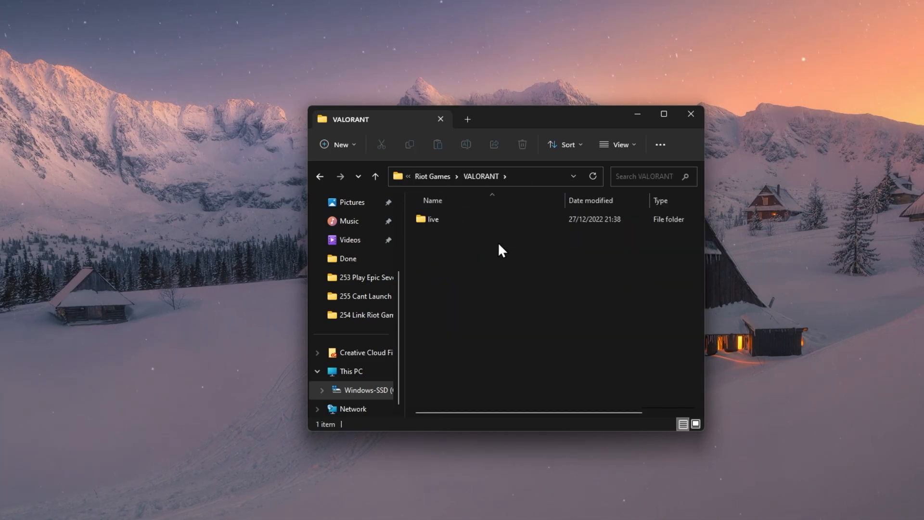
double_click(434, 218)
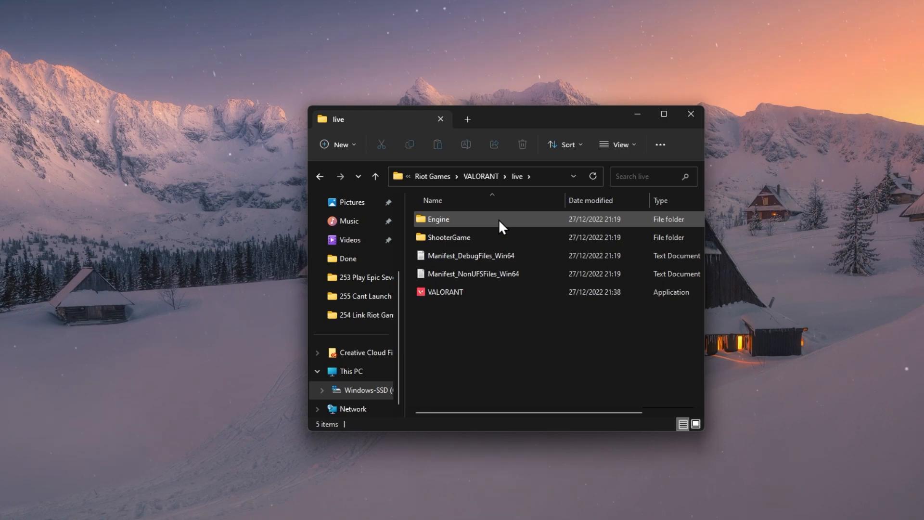
double_click(450, 236)
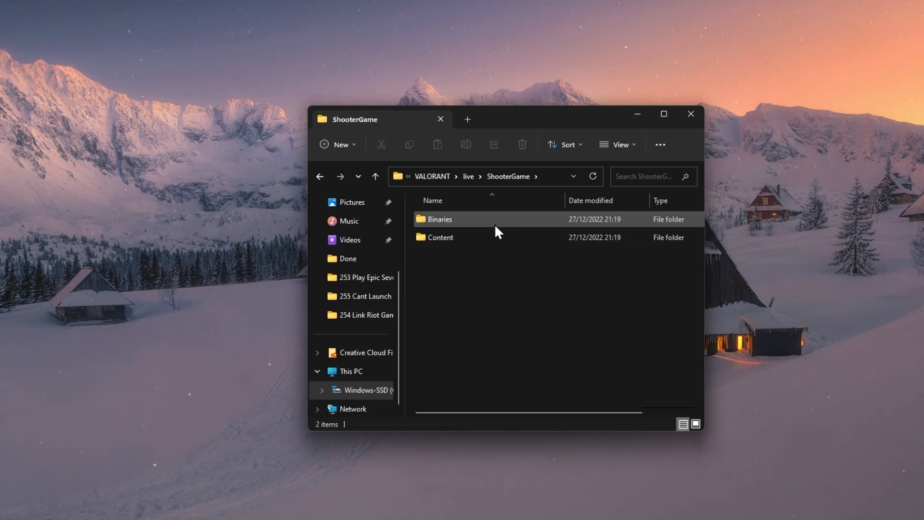
double_click(439, 219)
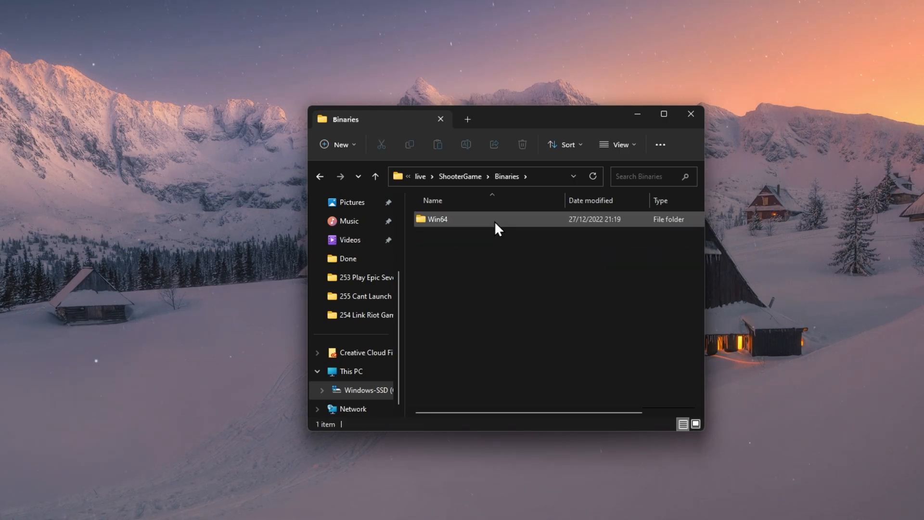
double_click(436, 218)
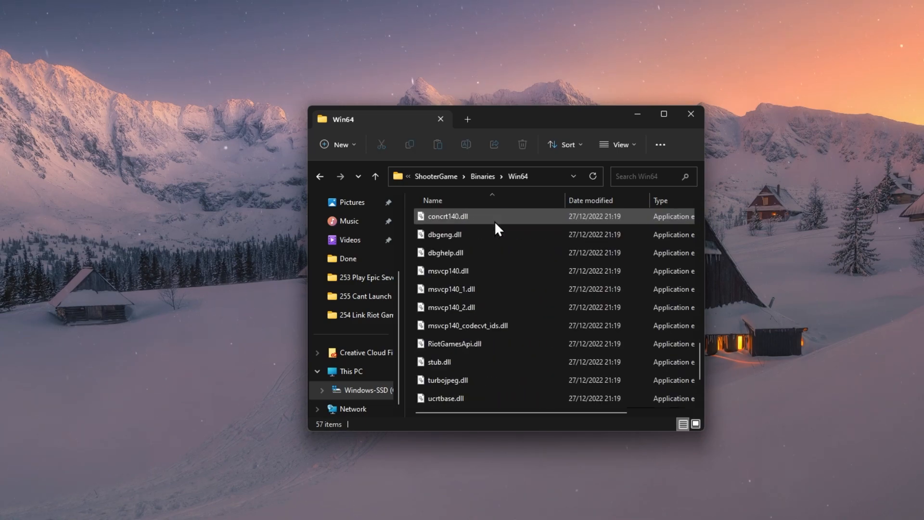
scroll("down", 3)
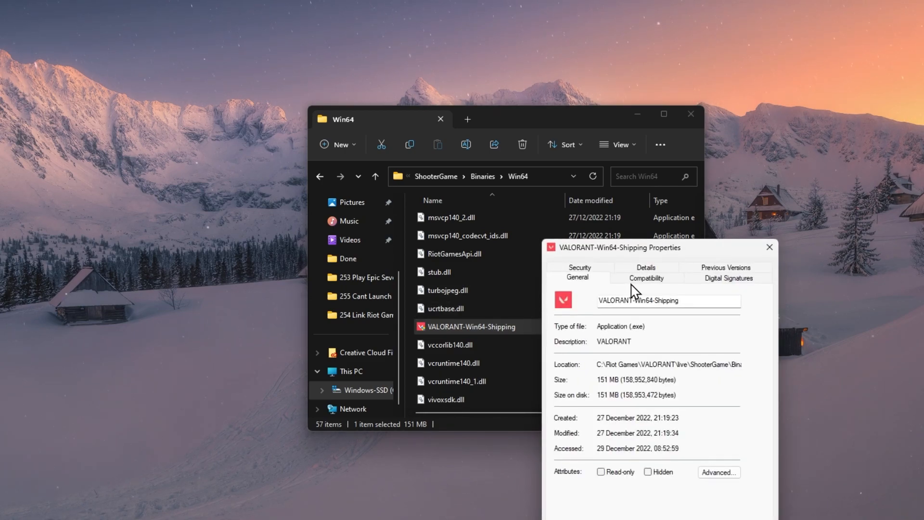
Set VALORANT-Win64-Shipping to run as administrator in Compatibility and apply with OK.
left_click(645, 278)
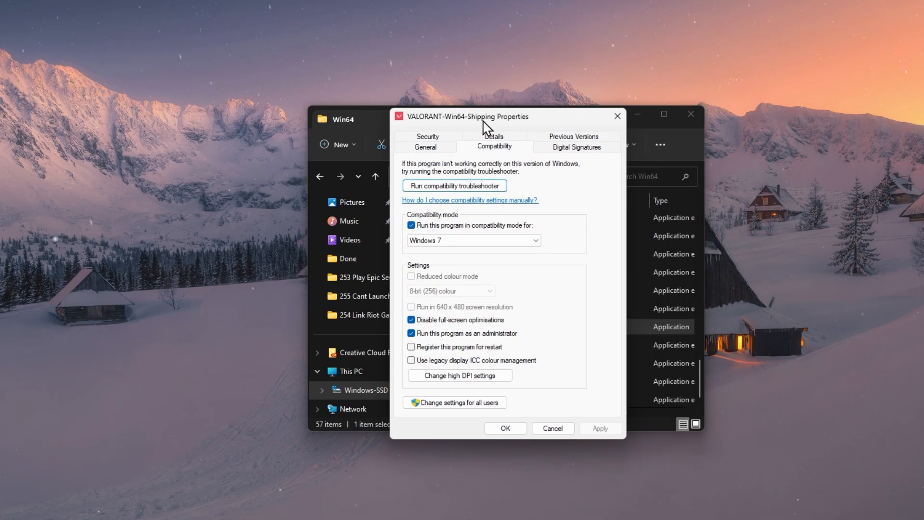
mouse_move(365, 318)
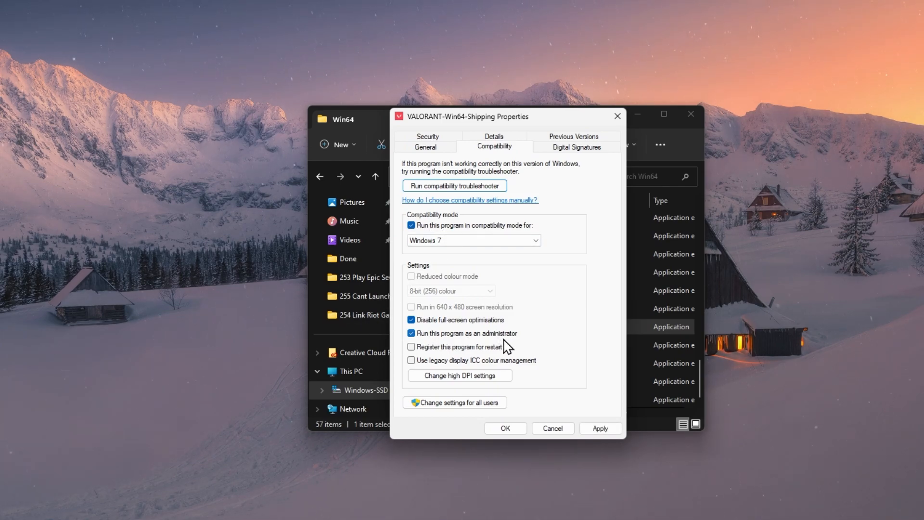
left_click(504, 427)
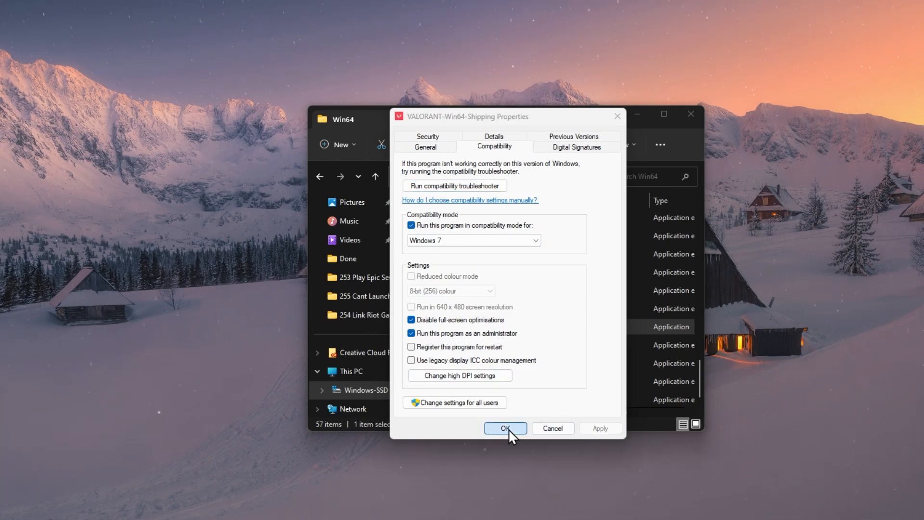